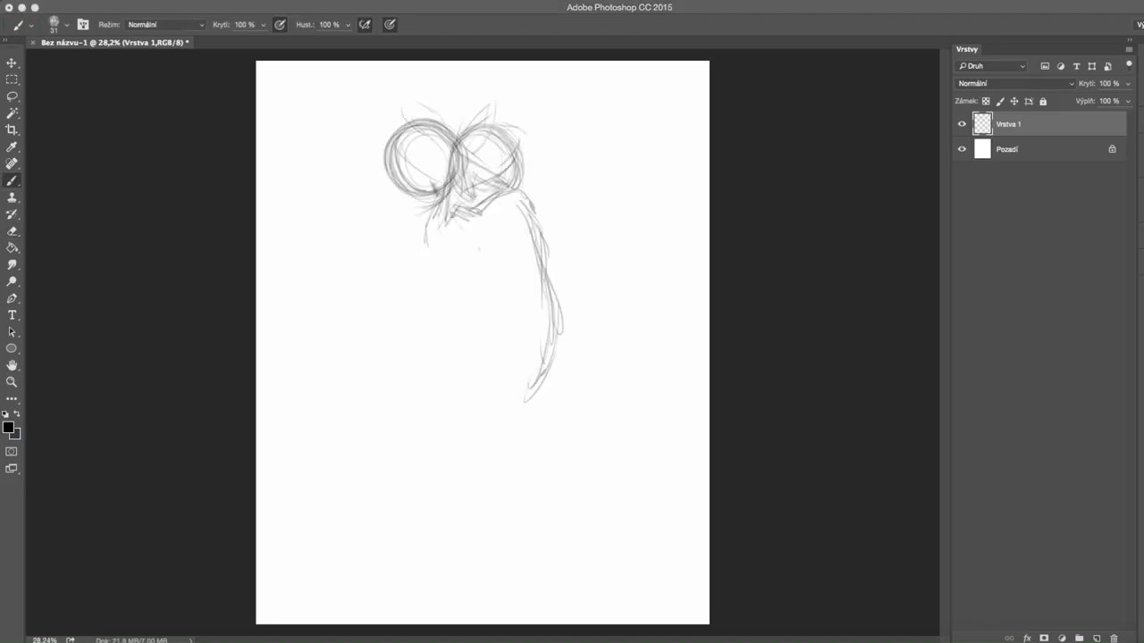
Sketch rough construction shapes of the two winged ponies with the brush
{"action": "left_click_drag", "start_coordinate": [438, 224], "coordinate": [527, 339]}
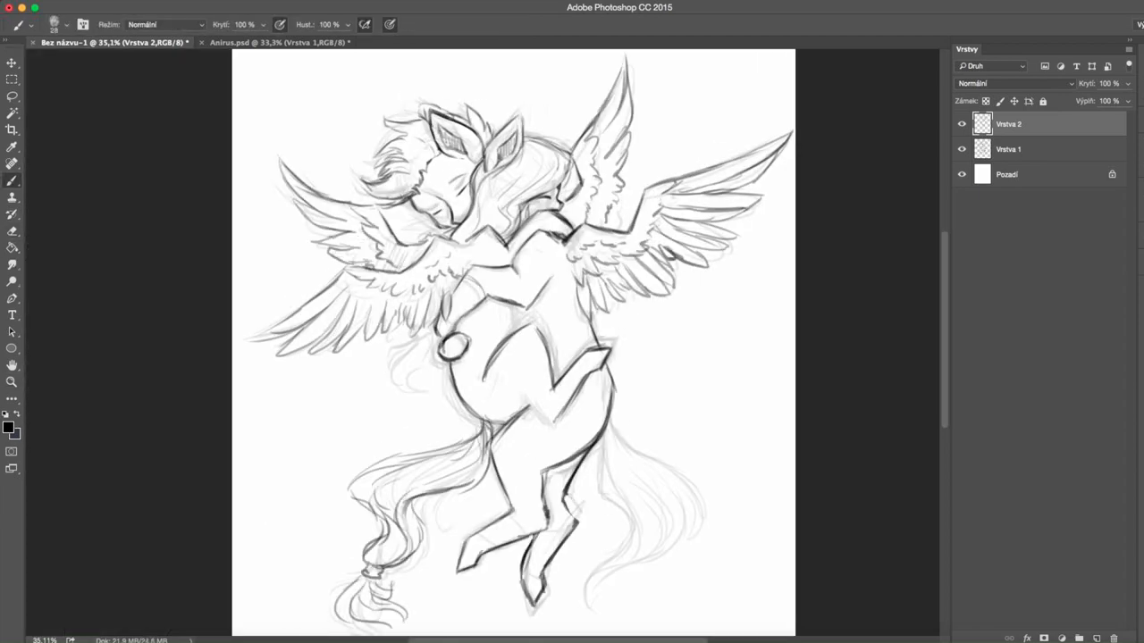
Scale the line sketch with Free Transform before painting flat grey, blue and black colours
{"action": "key", "text": "cmd+t"}
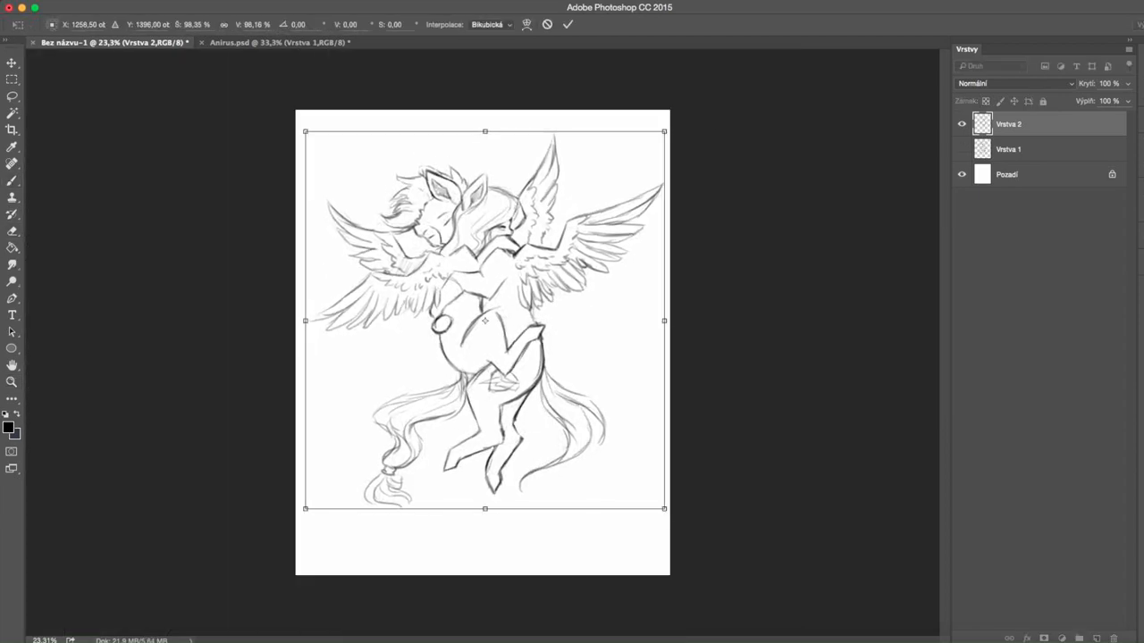
{"action": "left_click", "coordinate": [10, 426]}
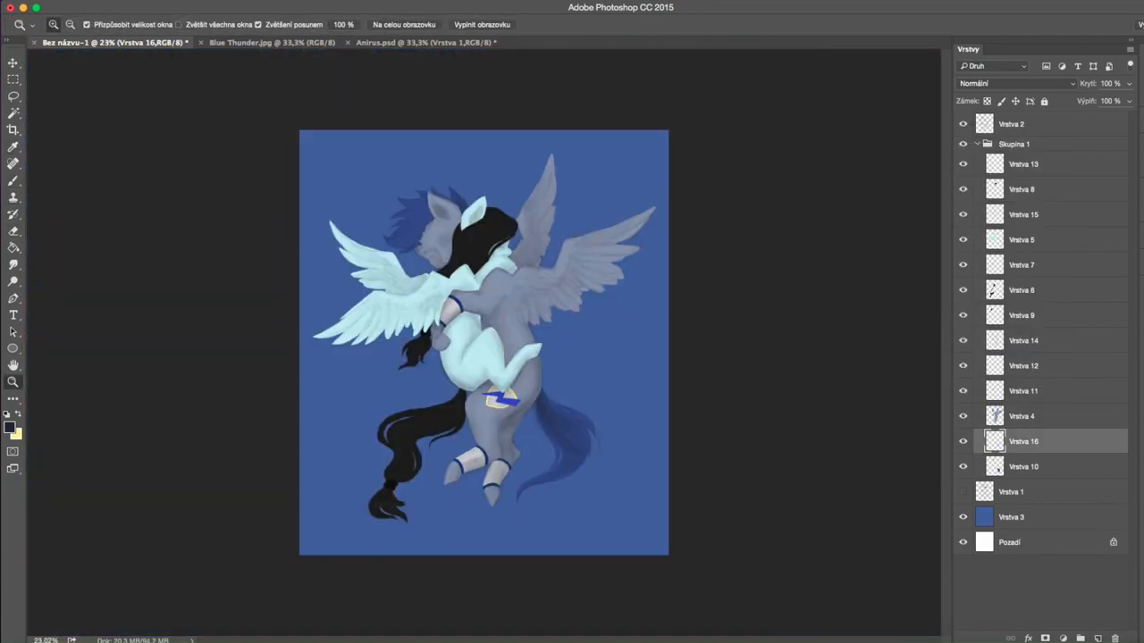
Paint soft blue clouds and body shading, picking a light colour from the Color Picker
{"action": "left_click", "coordinate": [10, 427]}
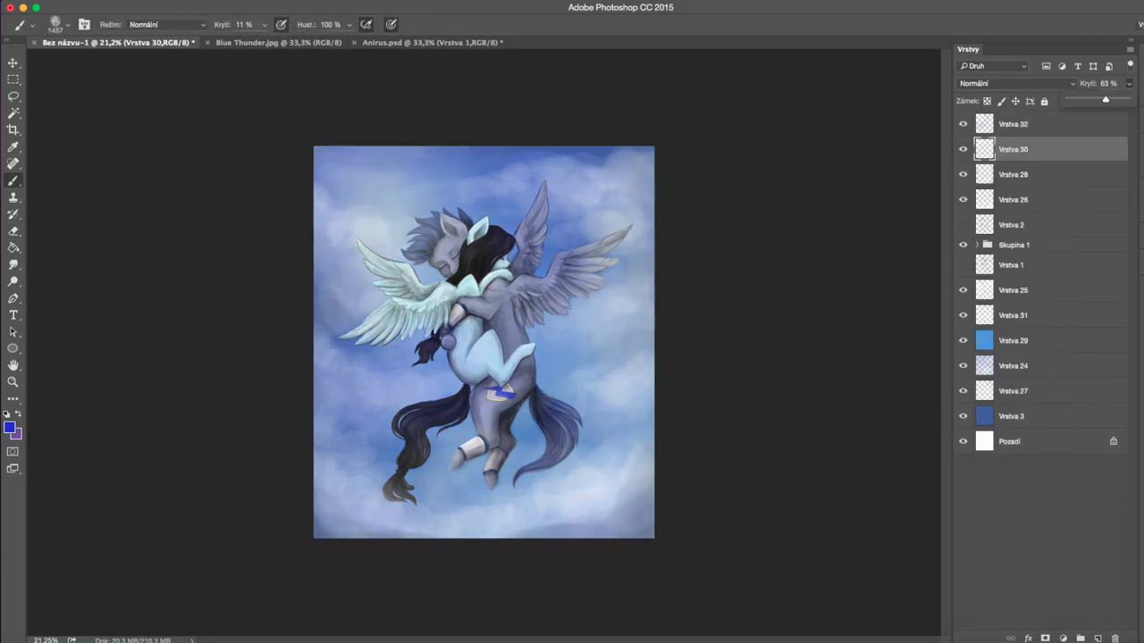
{"action": "left_click", "coordinate": [13, 432]}
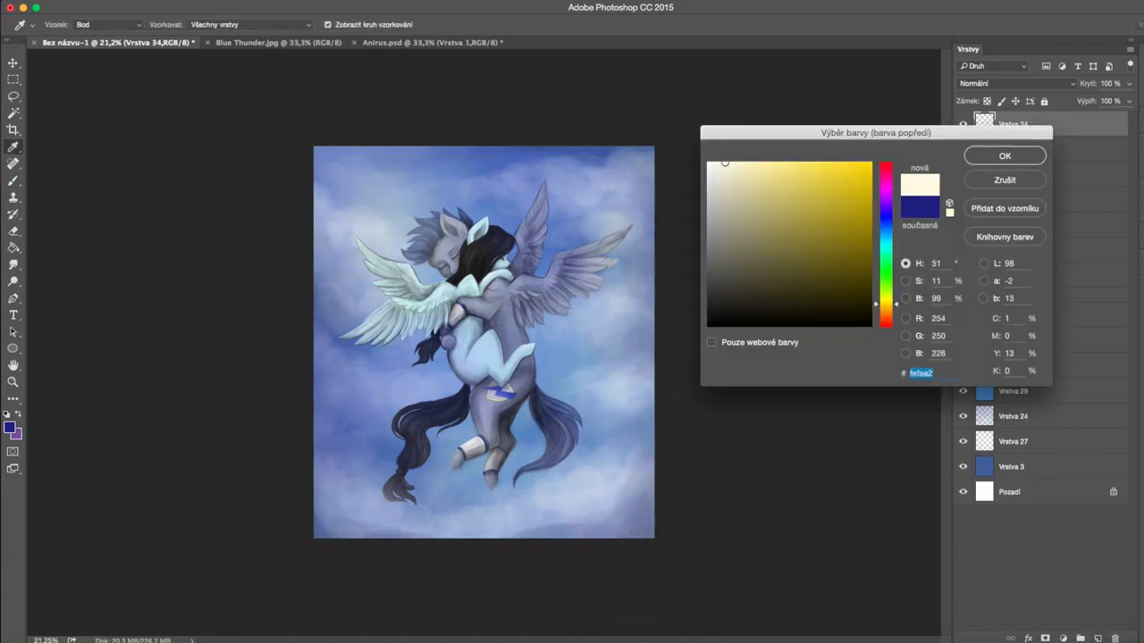
{"action": "left_click", "coordinate": [1004, 155]}
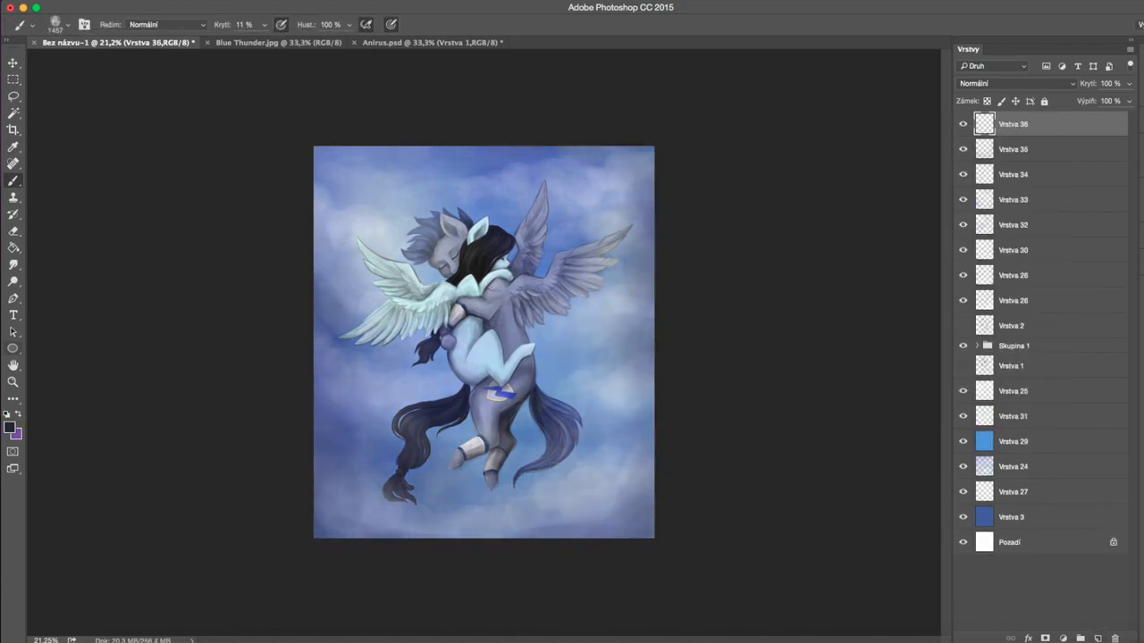